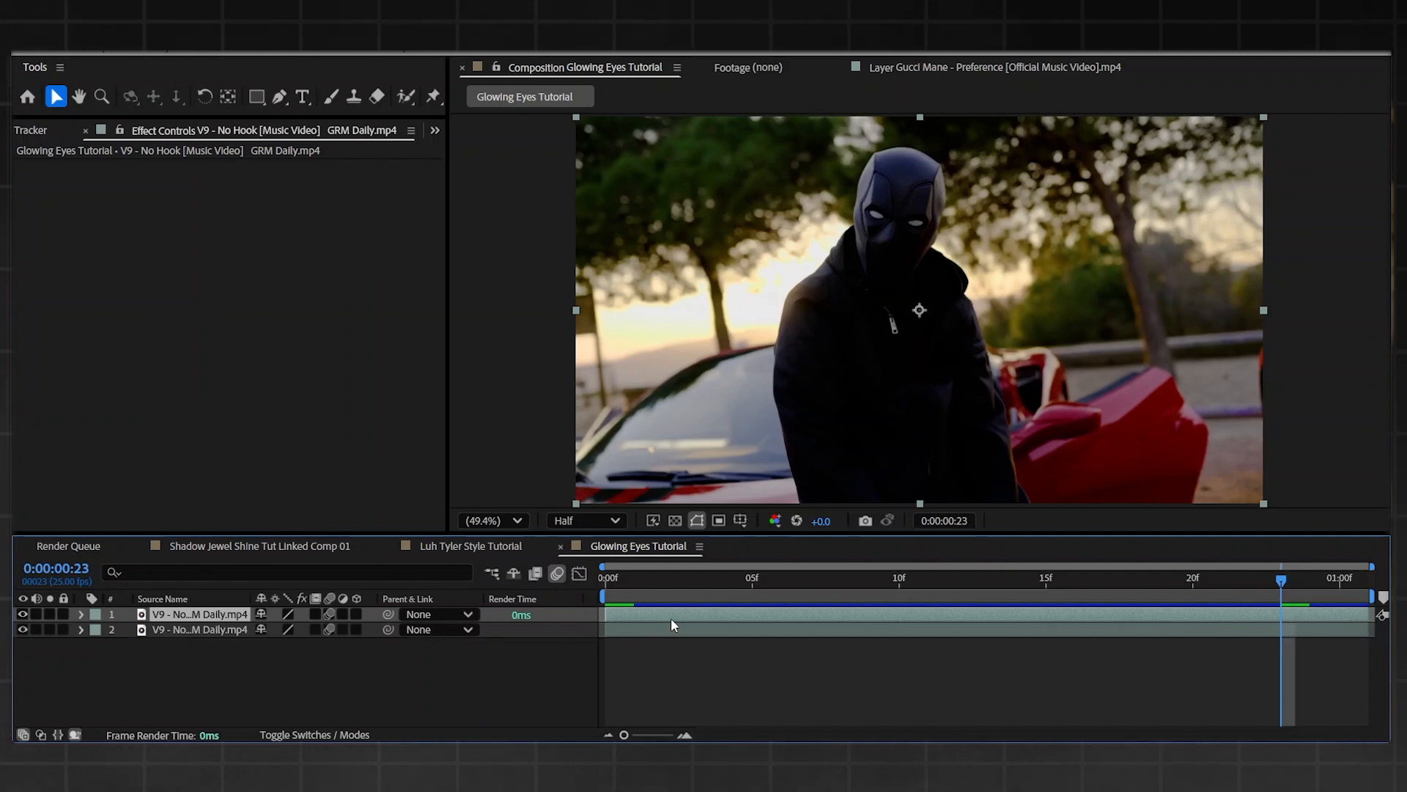
Step: Roto-brush a matte over the figure's two eyes on the top footage layer
left_click(405, 97)
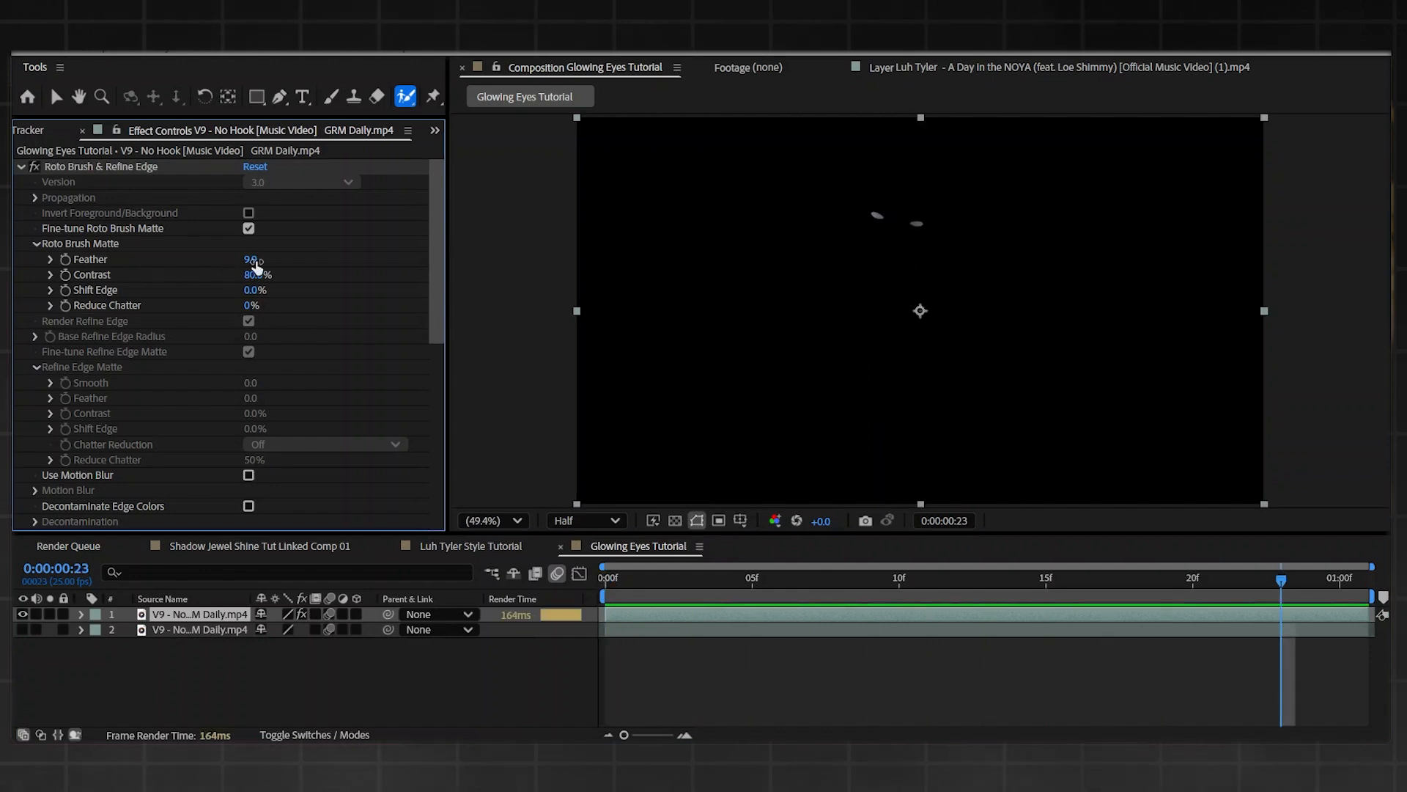
double_click(248, 260)
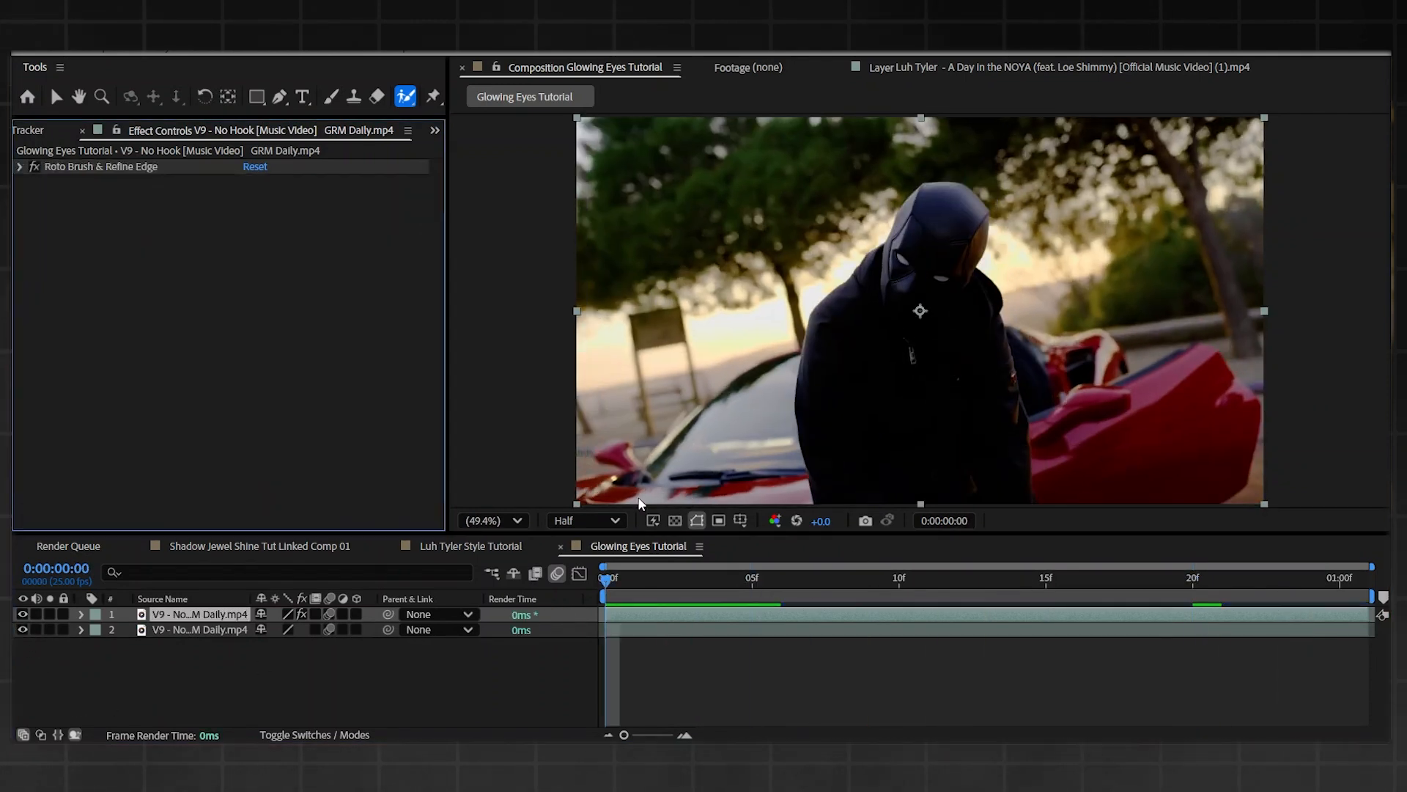
mouse_move(696, 605)
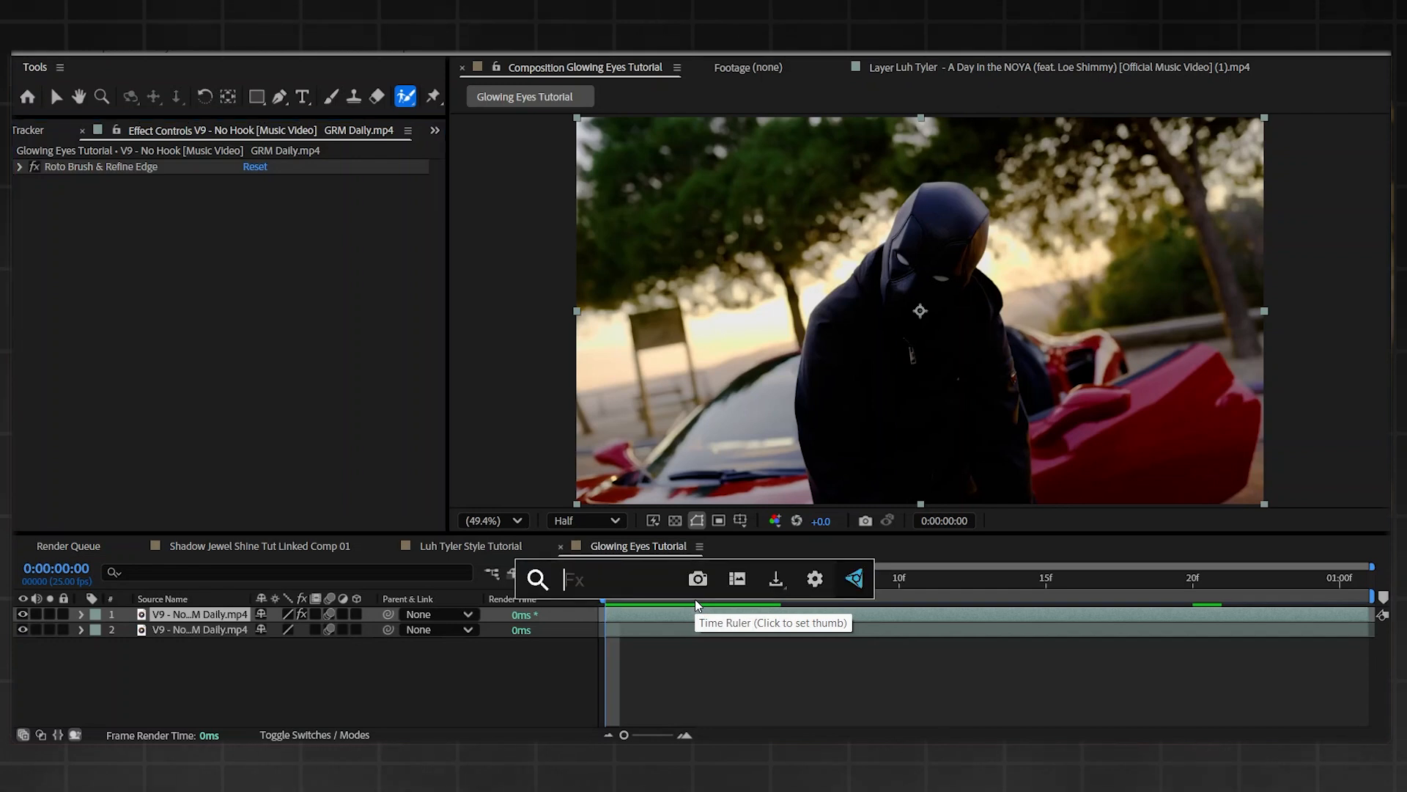
Step: Add Tint and Glow to the eye layer with Map White To set to pure red FF0000
type("tint")
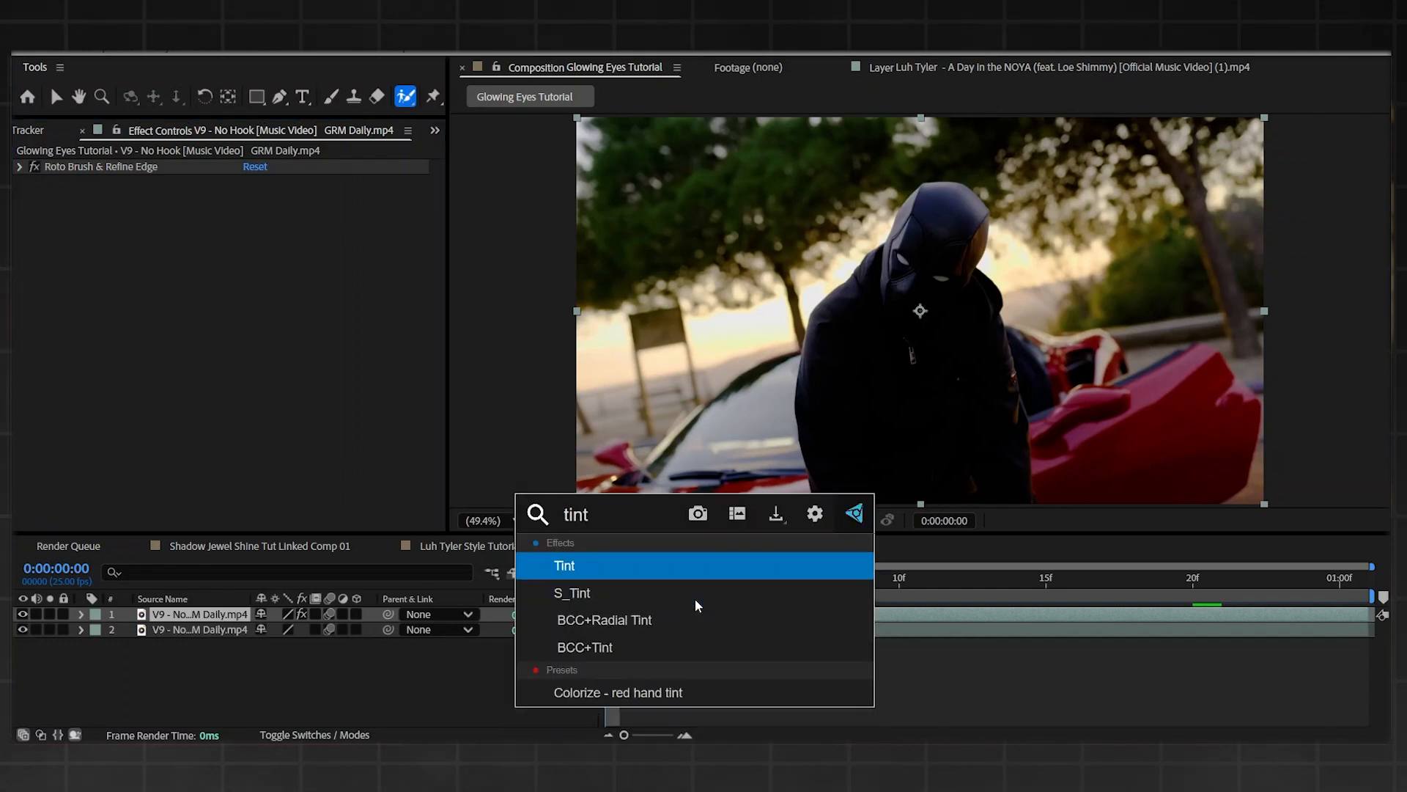
double_click(564, 566)
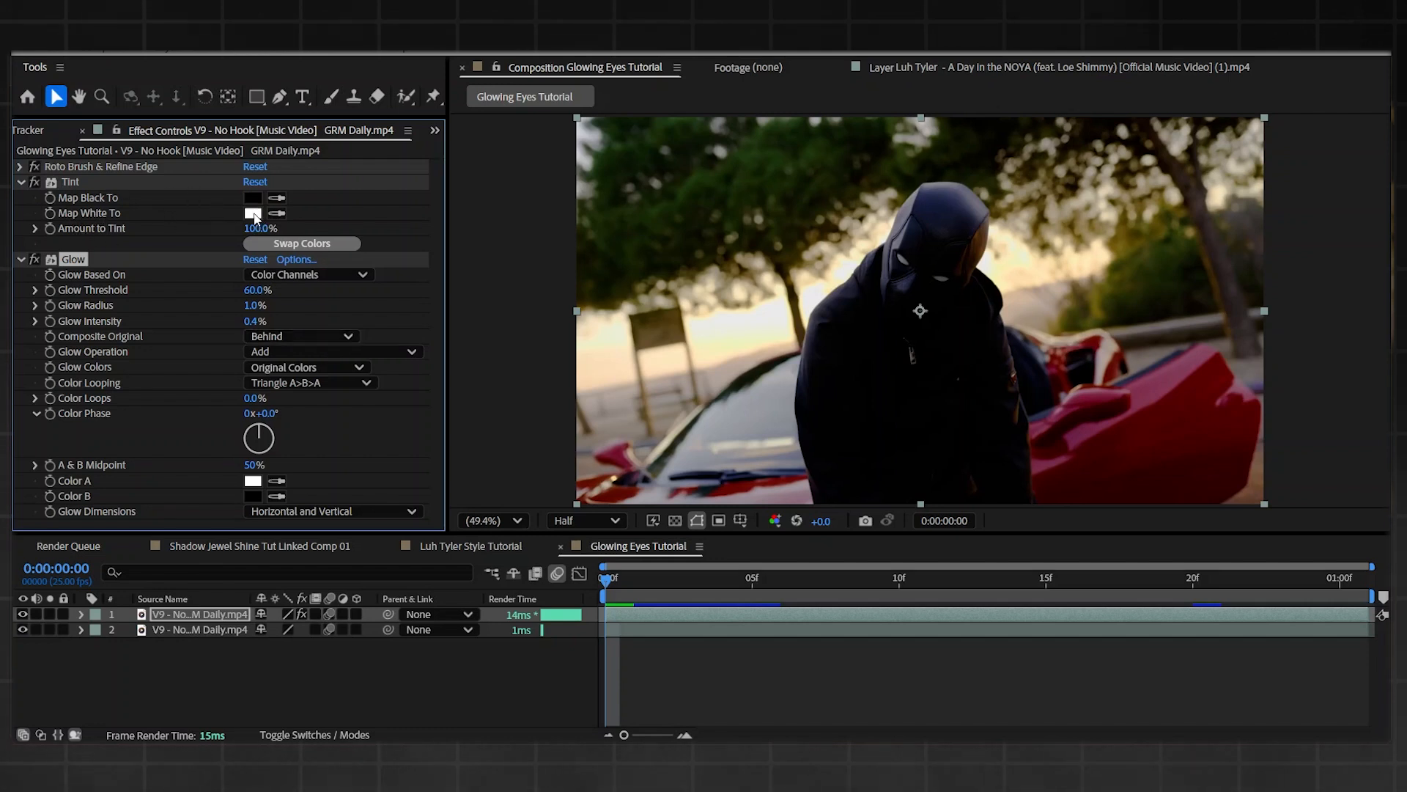
left_click(253, 214)
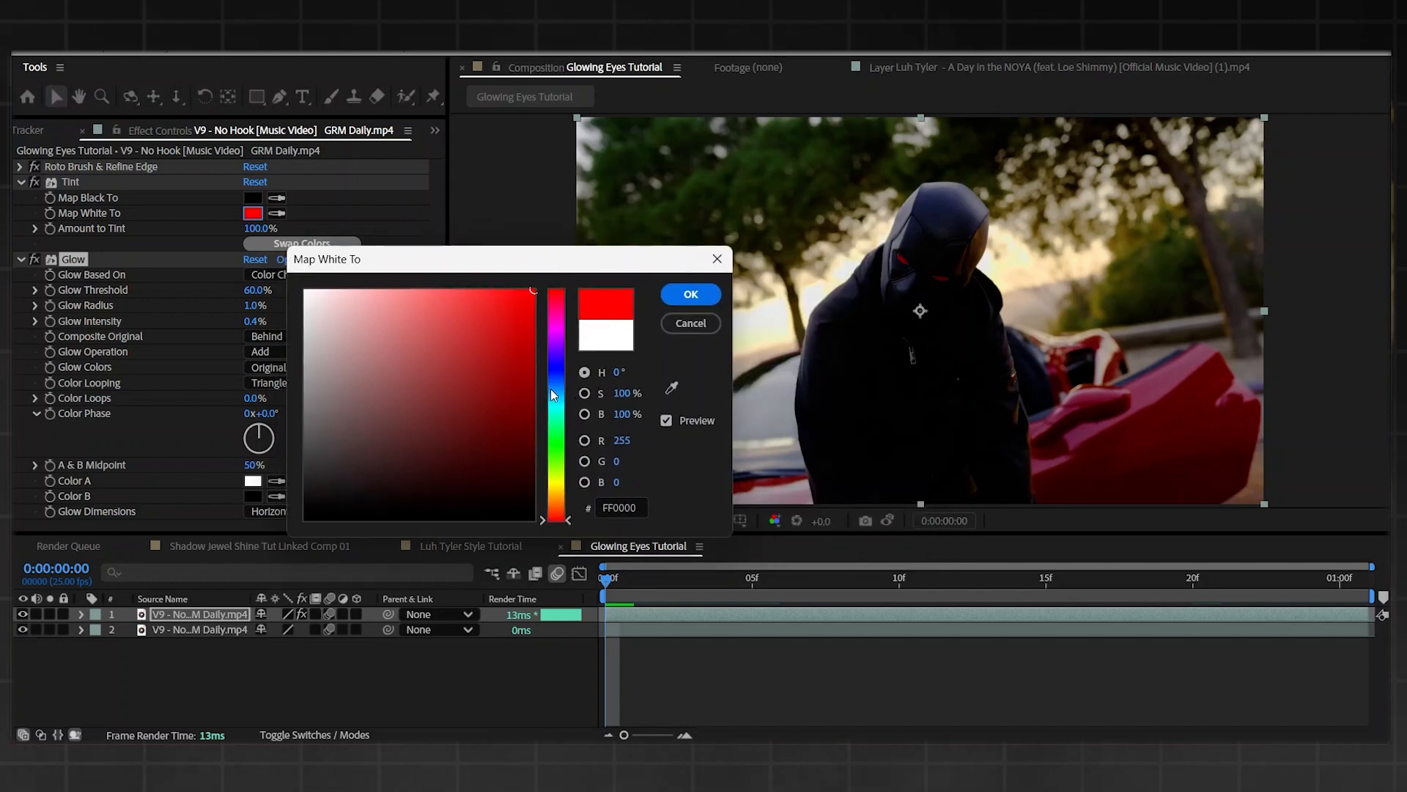
mouse_move(696, 231)
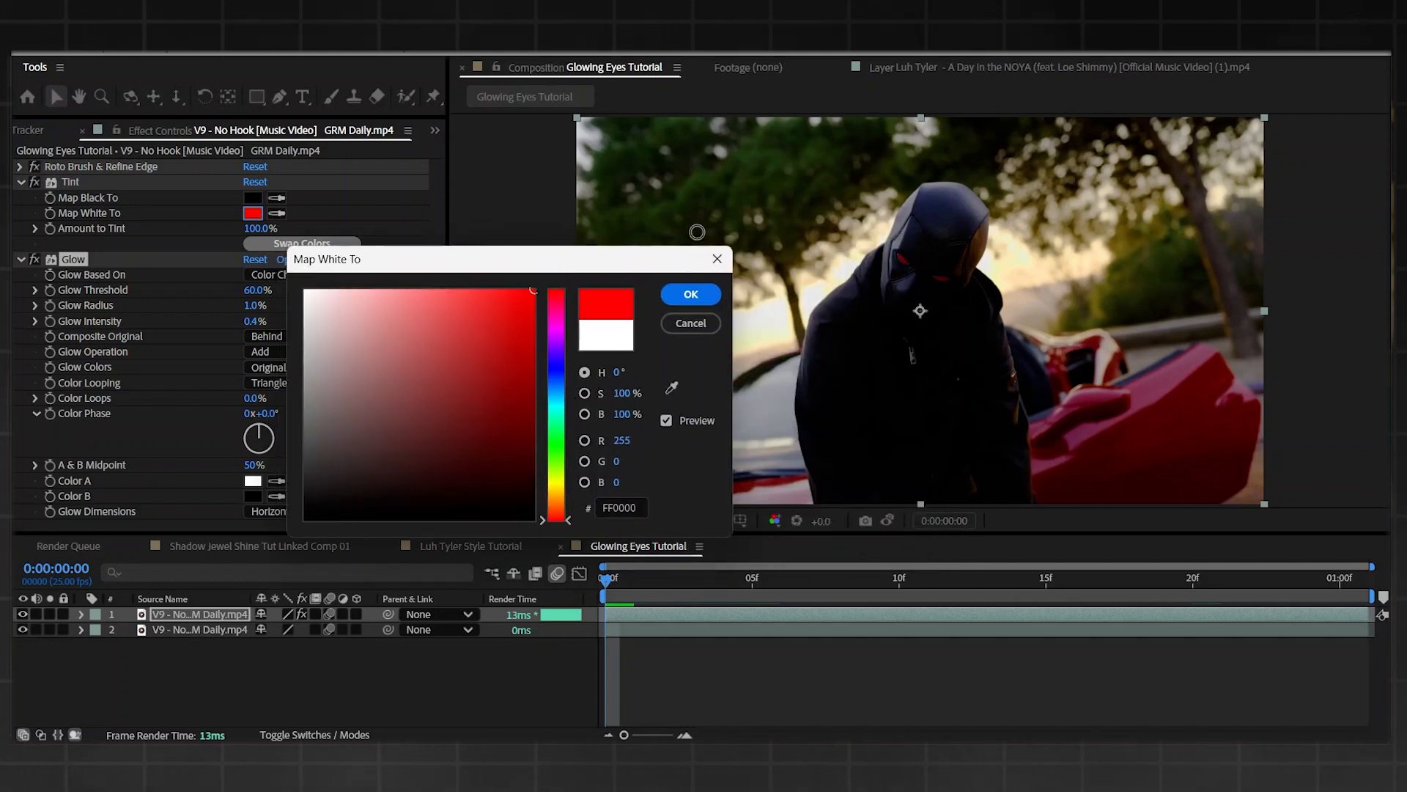
left_click(691, 293)
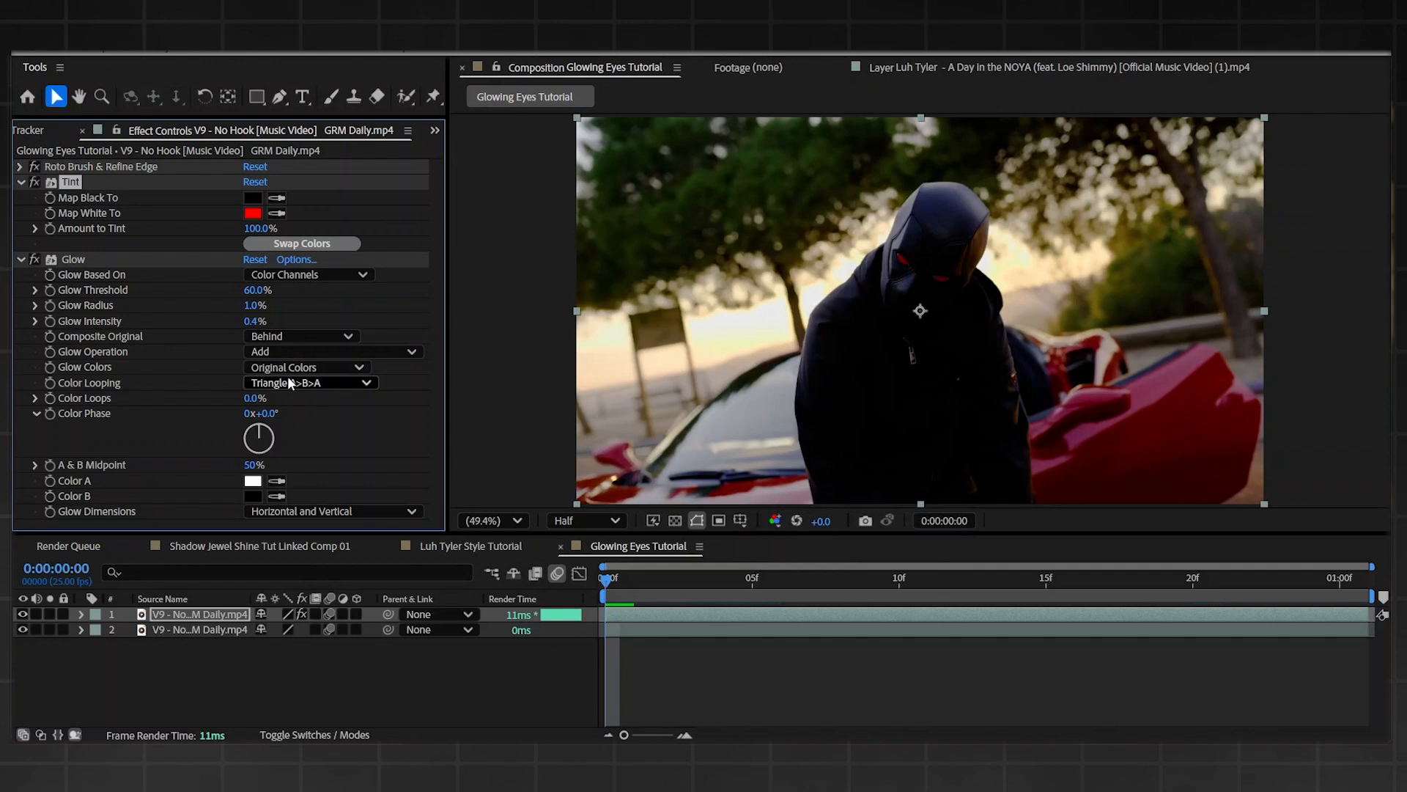
Step: Lower Glow Threshold to 12.2% and preview the red eyes at Full resolution, zoomed to 200%
left_click(309, 382)
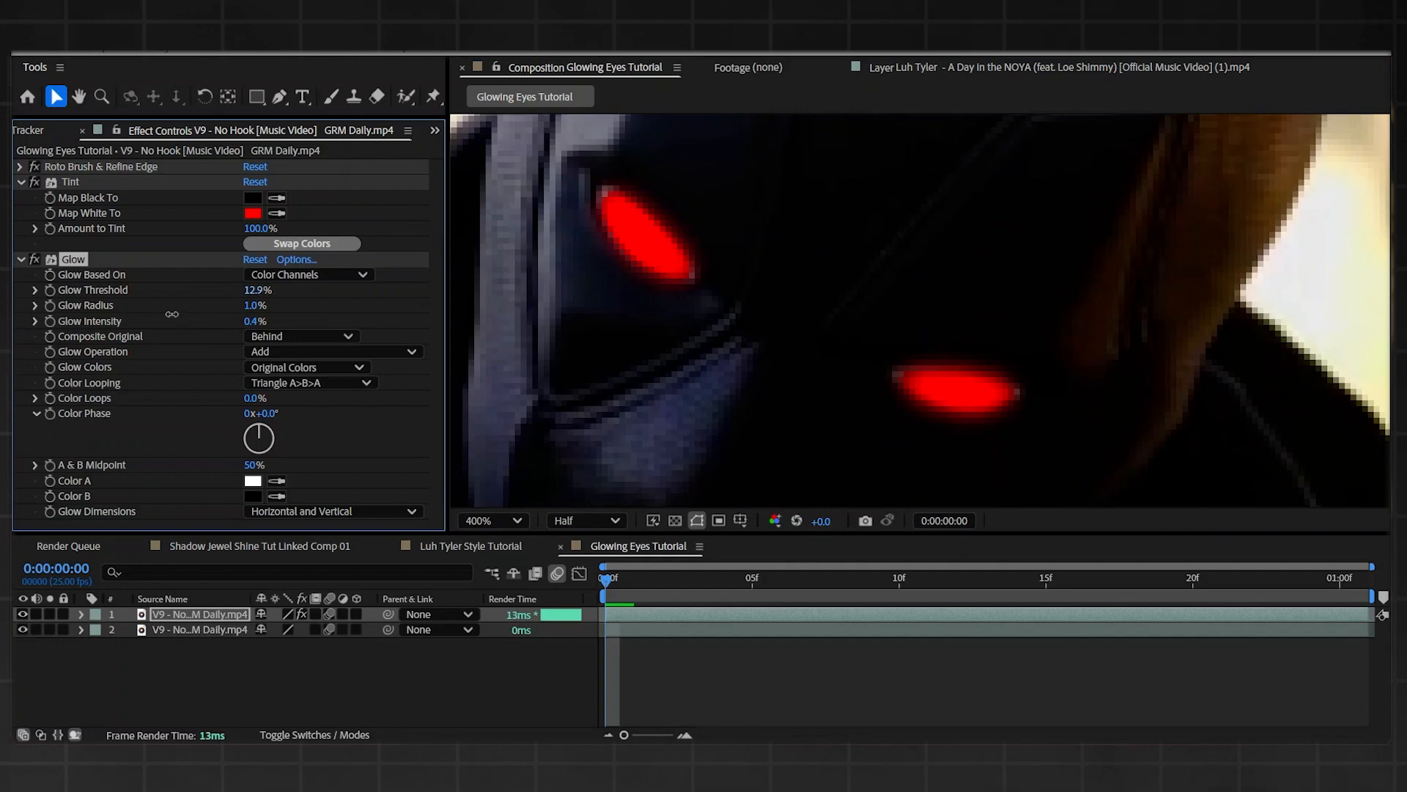
left_click(583, 521)
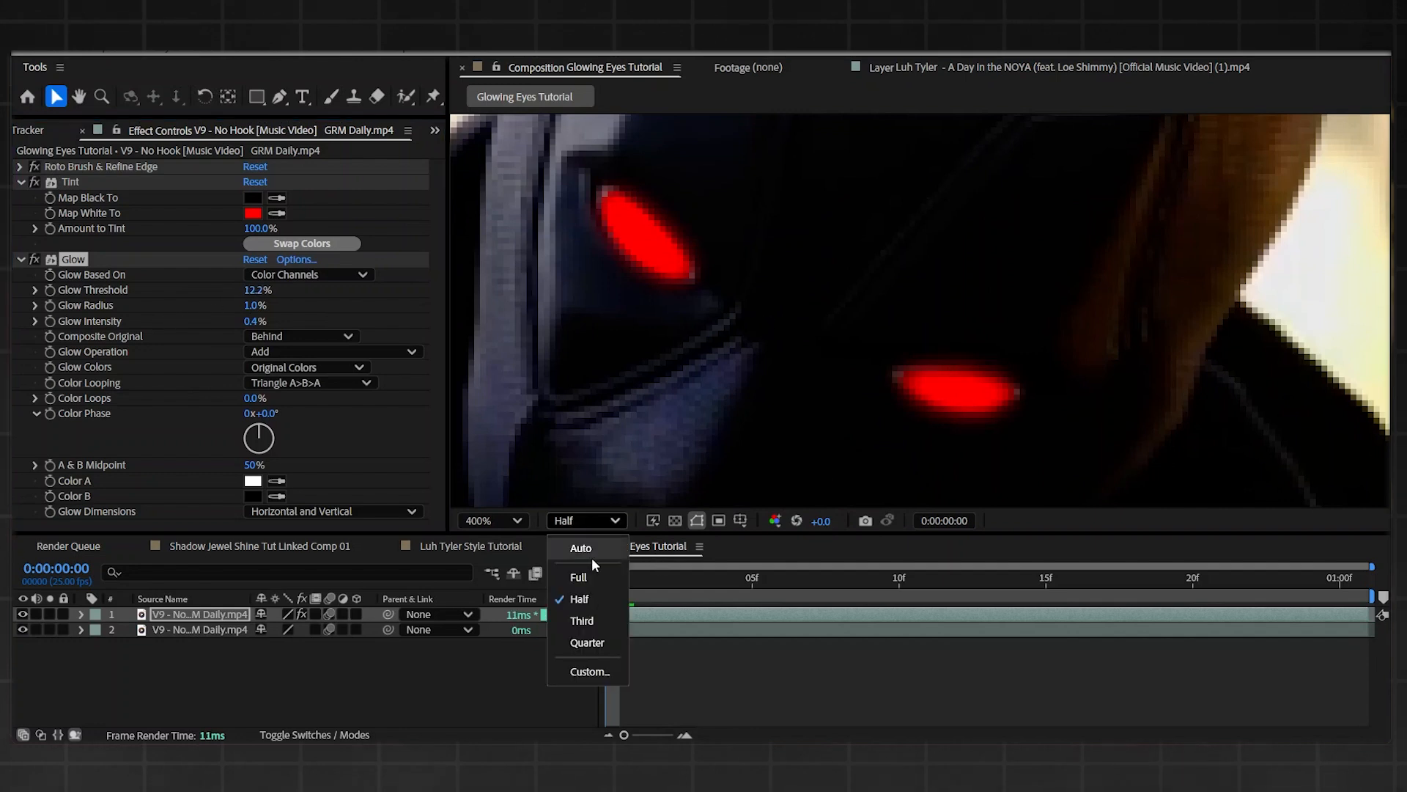
left_click(577, 577)
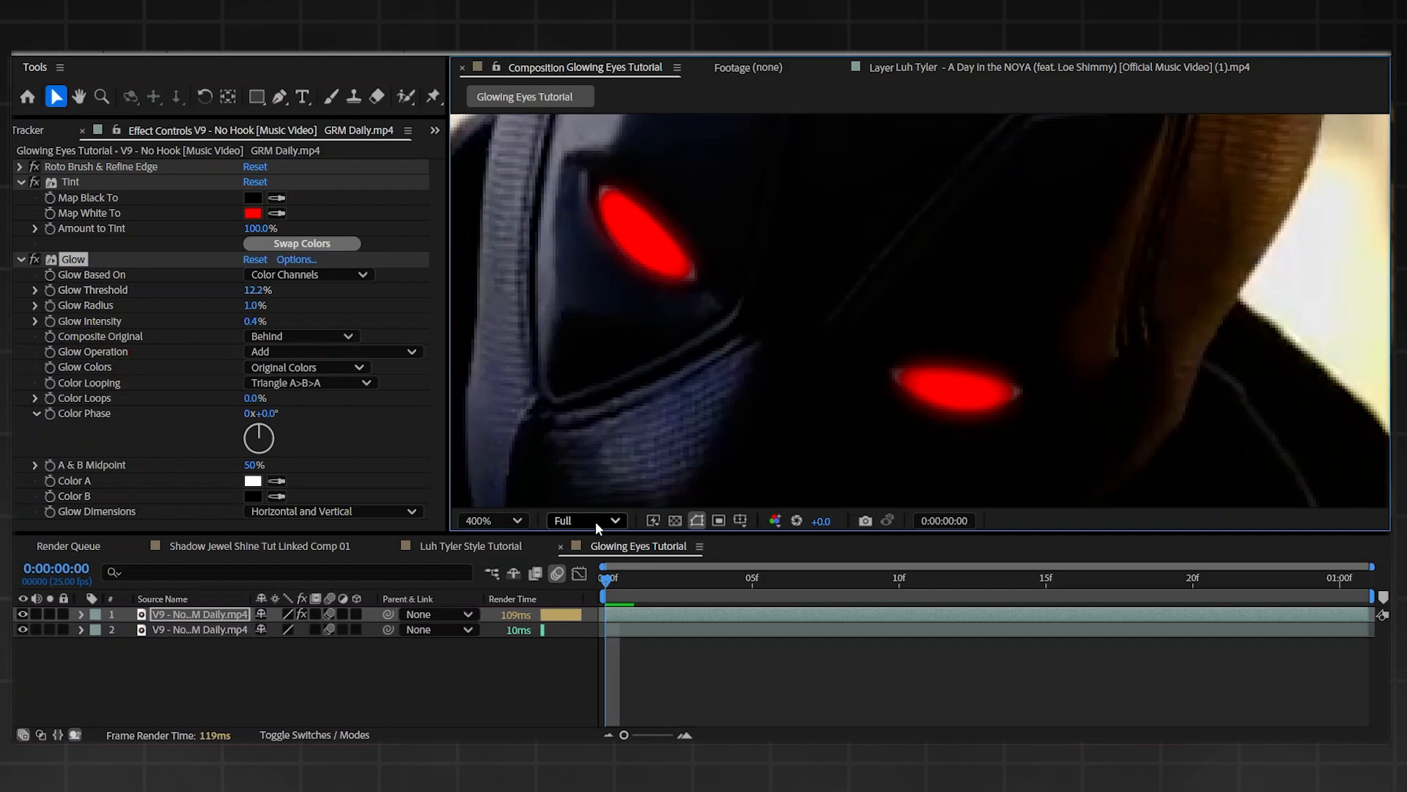
left_click(513, 521)
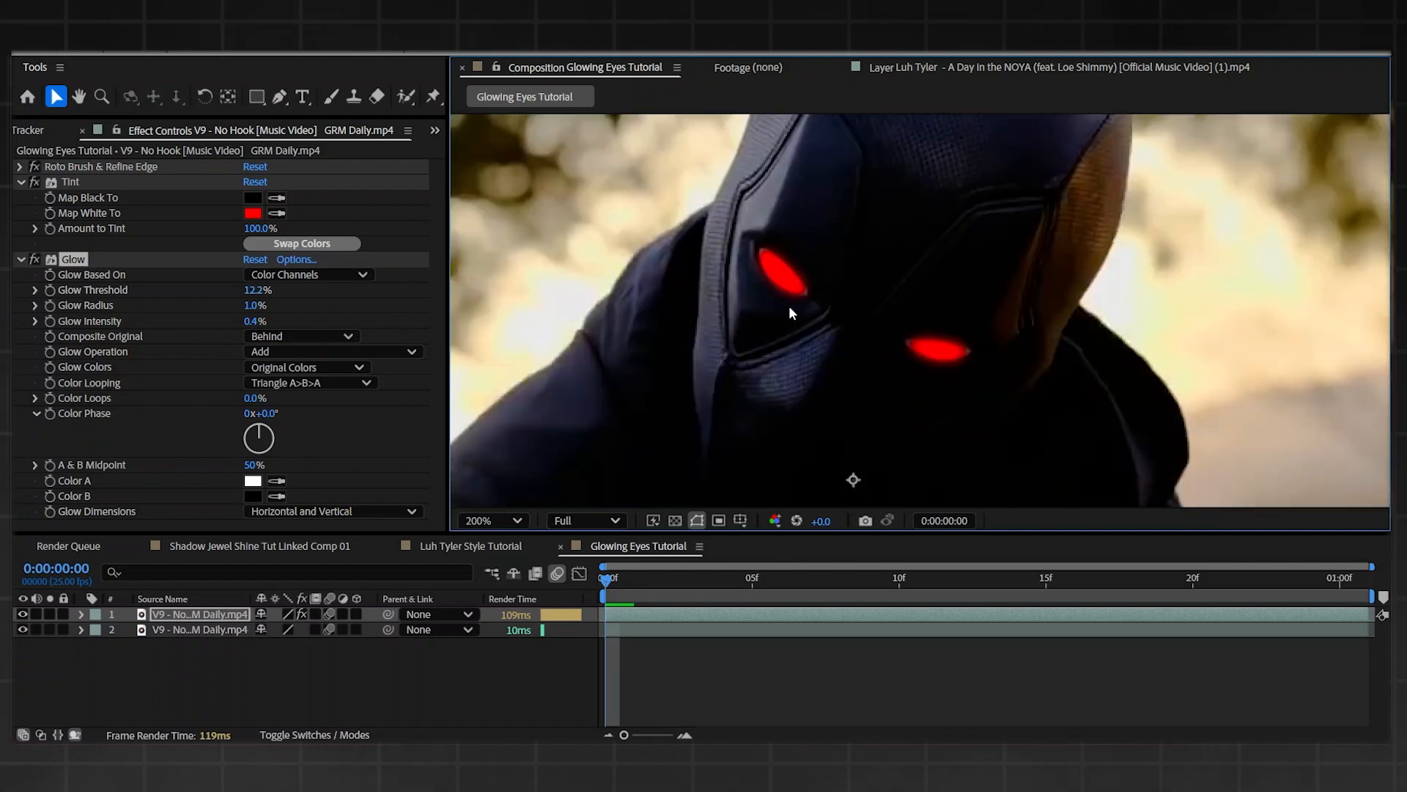
left_click(514, 521)
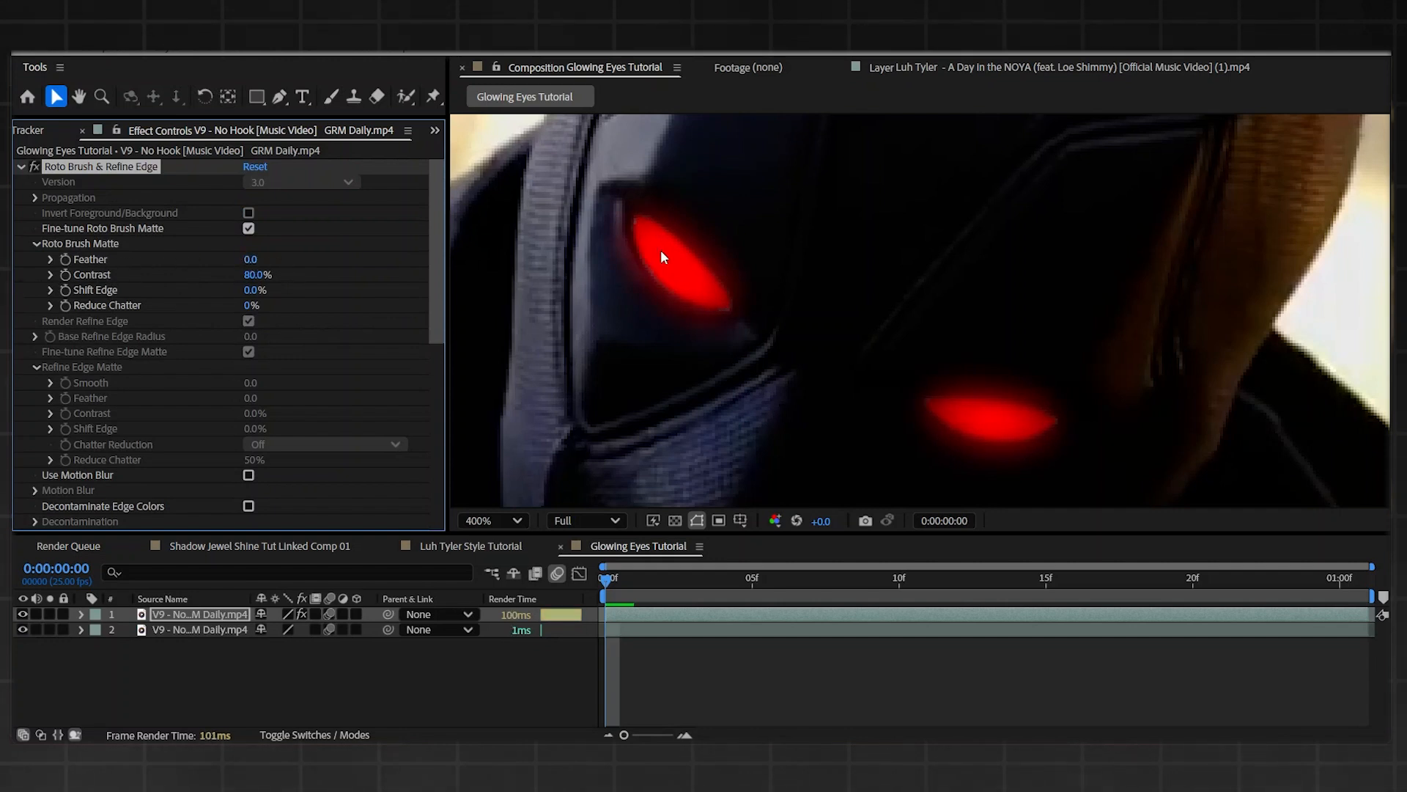
Step: Raise Roto Brush Matte Feather from 0 to 1.3 and adjust the viewer magnification
left_click_drag(251, 259, 265, 260)
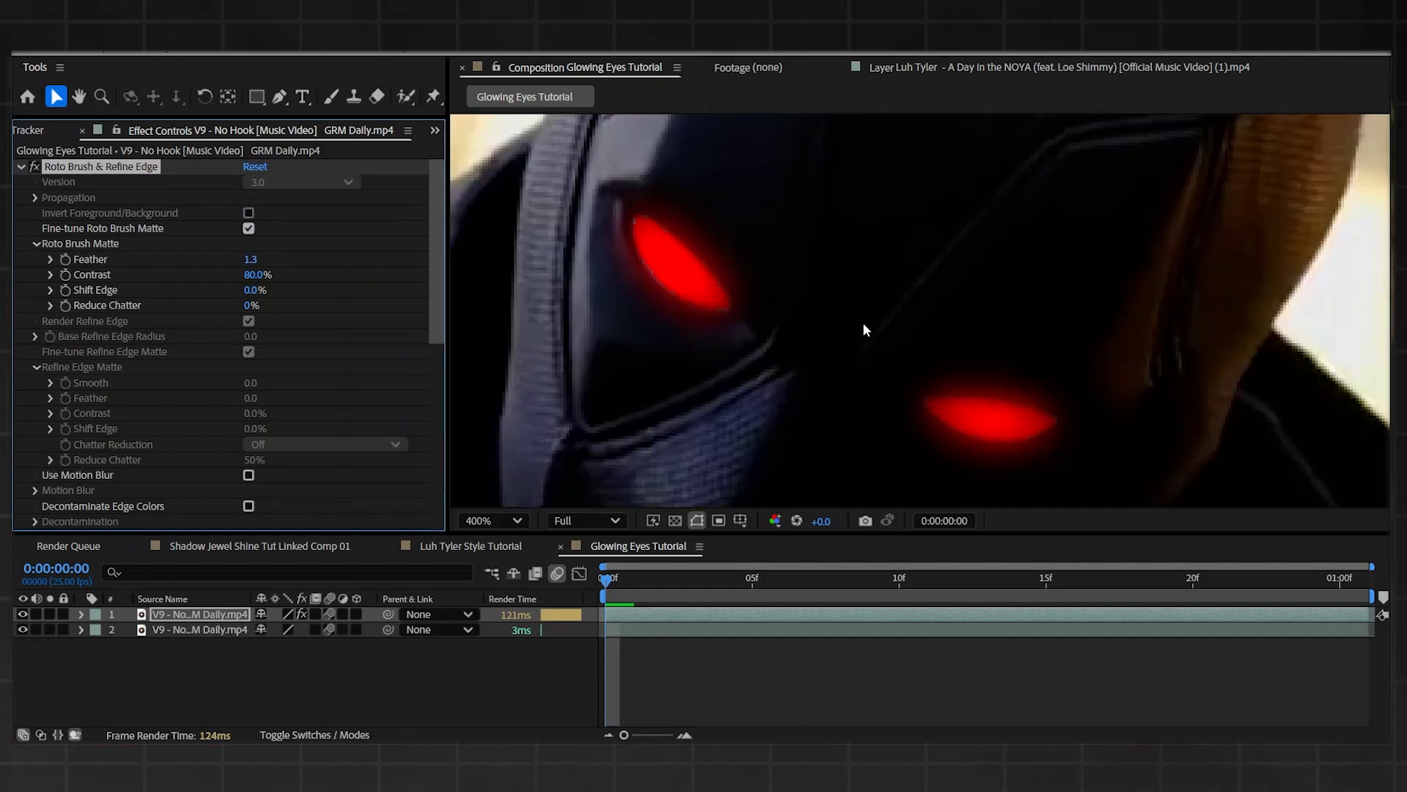
left_click(489, 520)
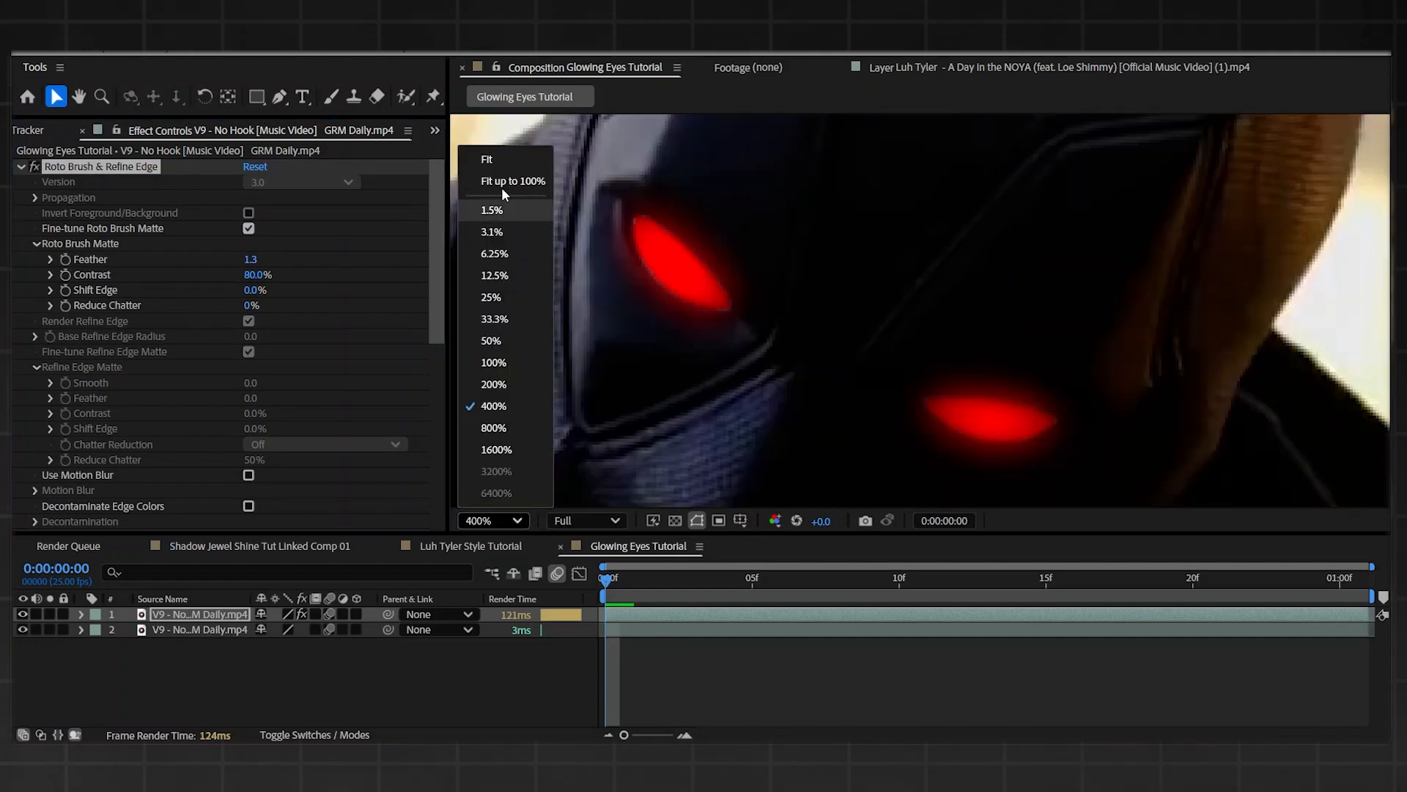
left_click(513, 182)
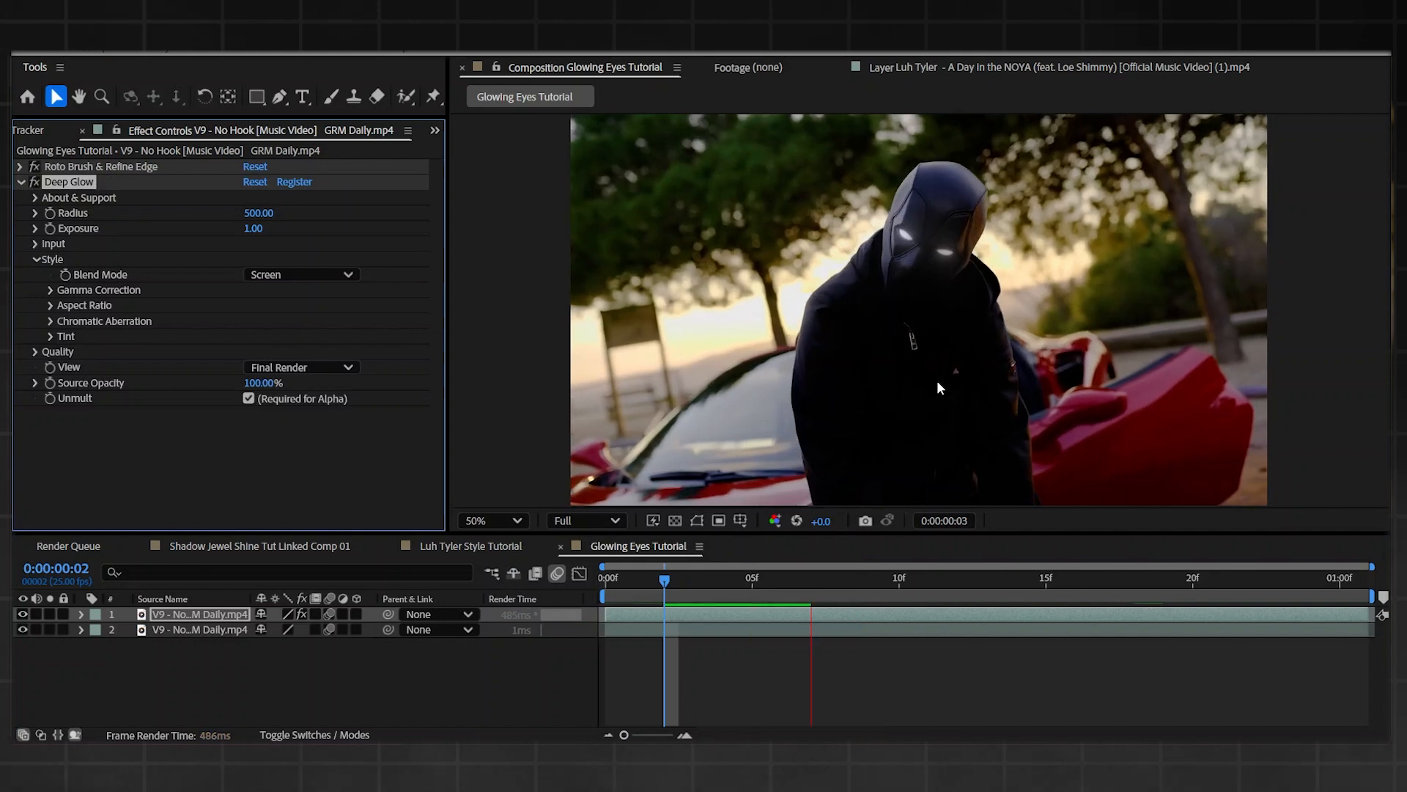
Step: Apply Deep Glow and enable its red tint under Style > Tint
left_click(959, 581)
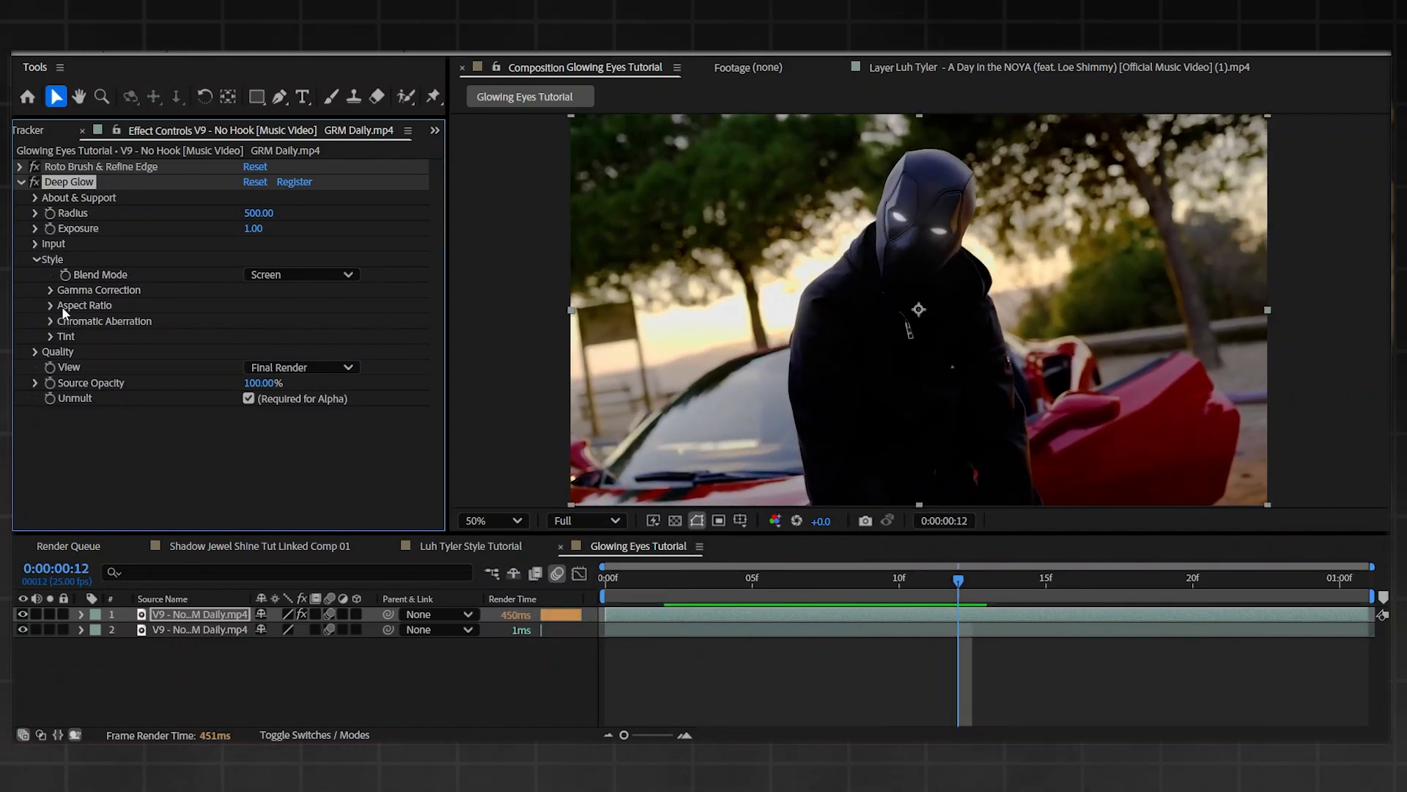
left_click(47, 335)
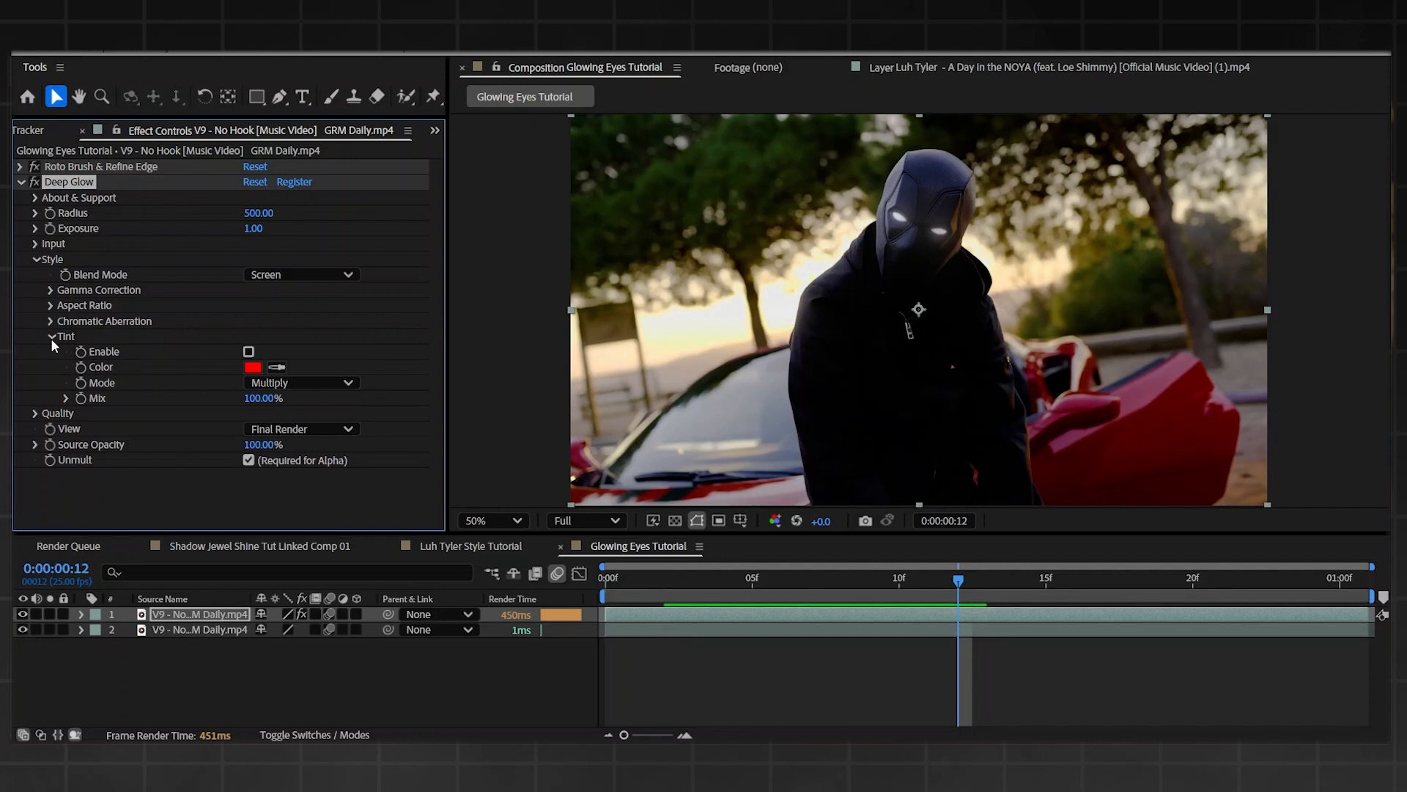
left_click(248, 352)
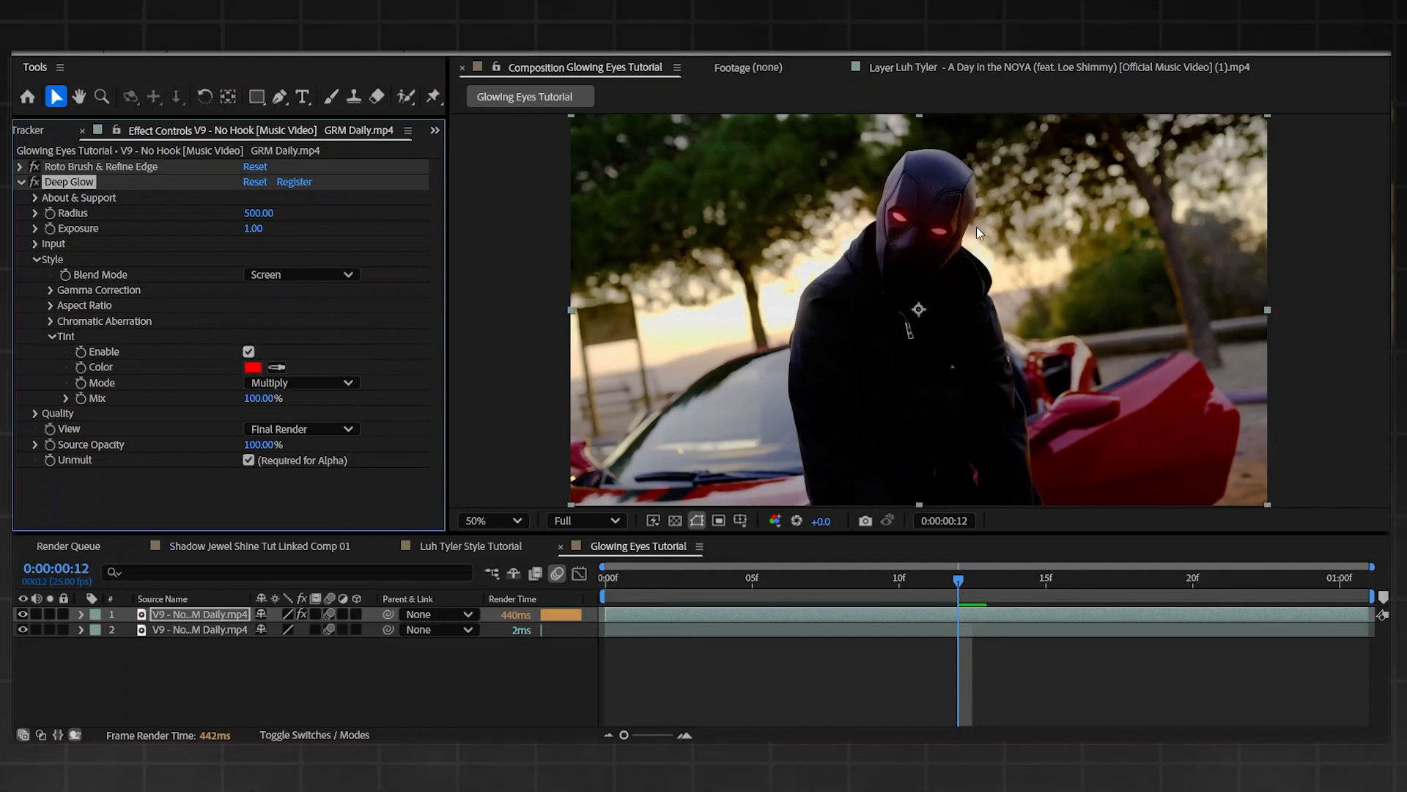
Step: Reduce the Deep Glow radius below 500 while zoomed in on the eyes
left_click(493, 521)
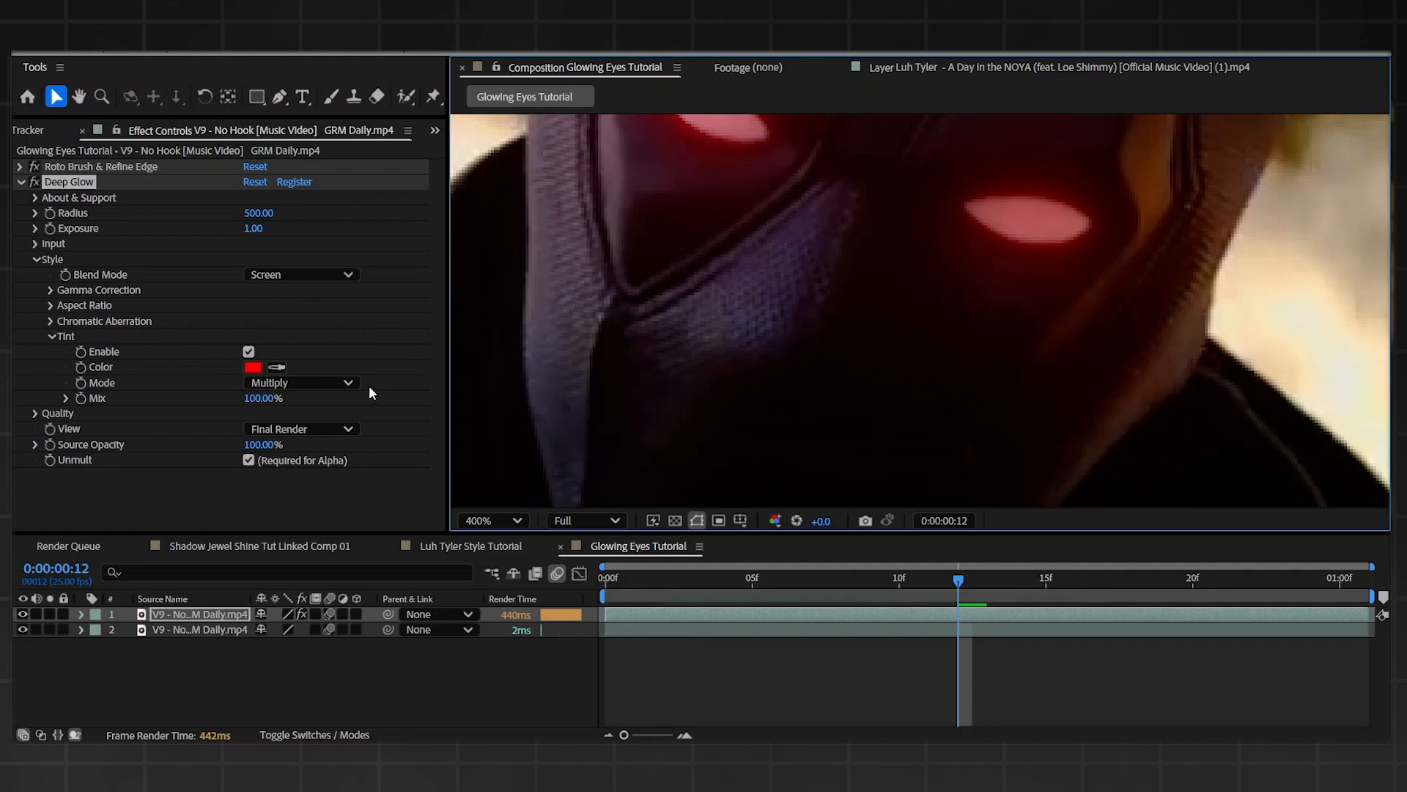
left_click(492, 520)
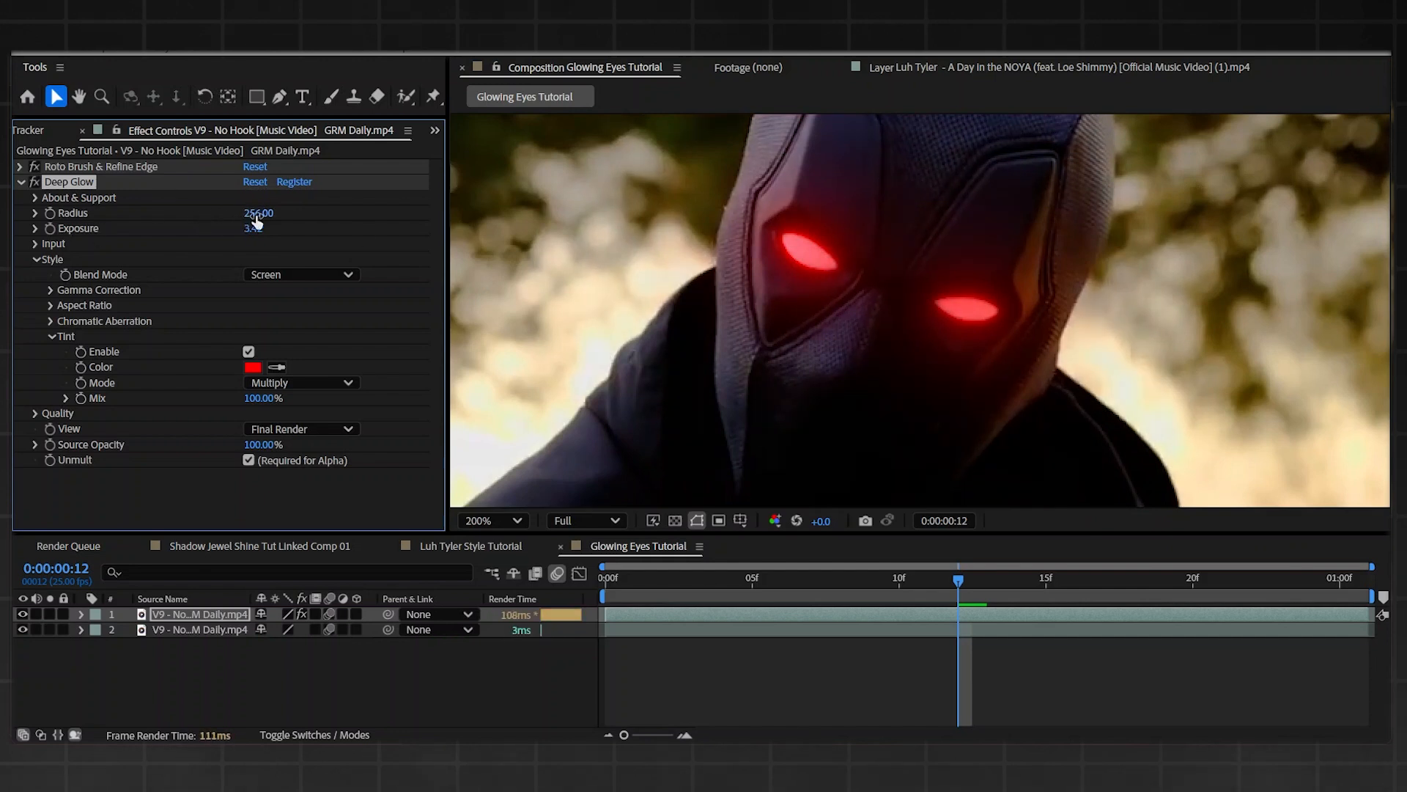
left_click_drag(258, 212, 258, 233)
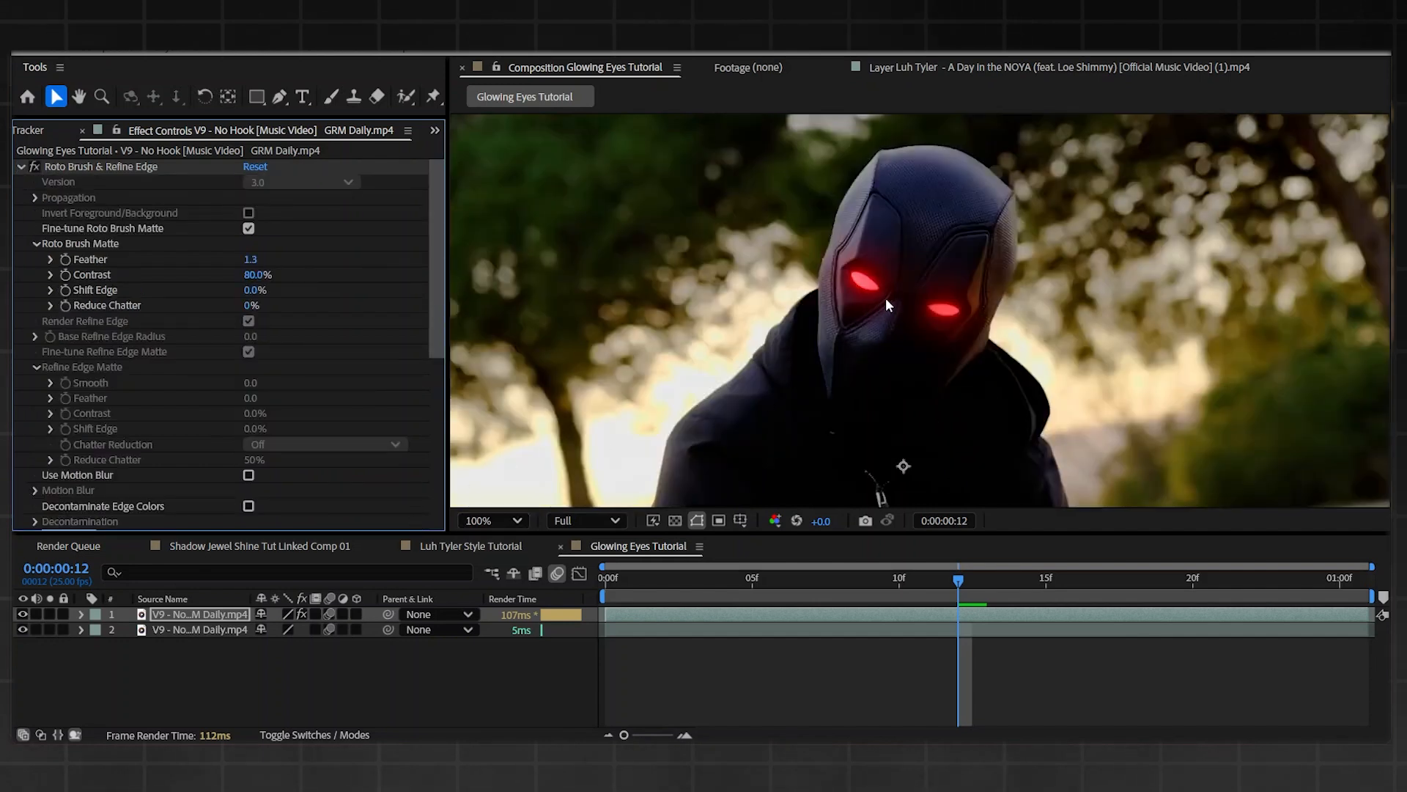
Step: Set Roto Brush Matte Feather to 9.2 and fit the whole figure in the viewer for review
left_click(492, 521)
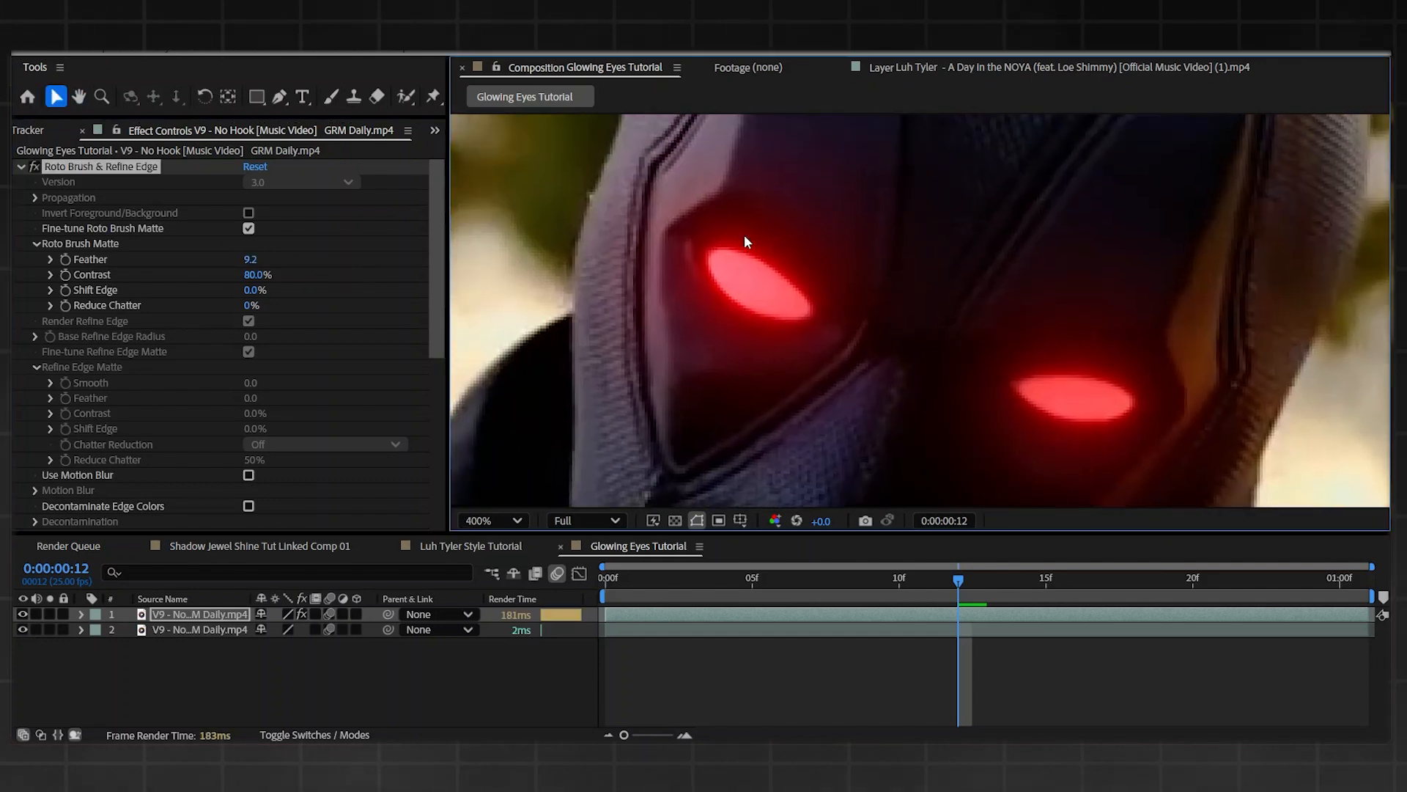
left_click(492, 520)
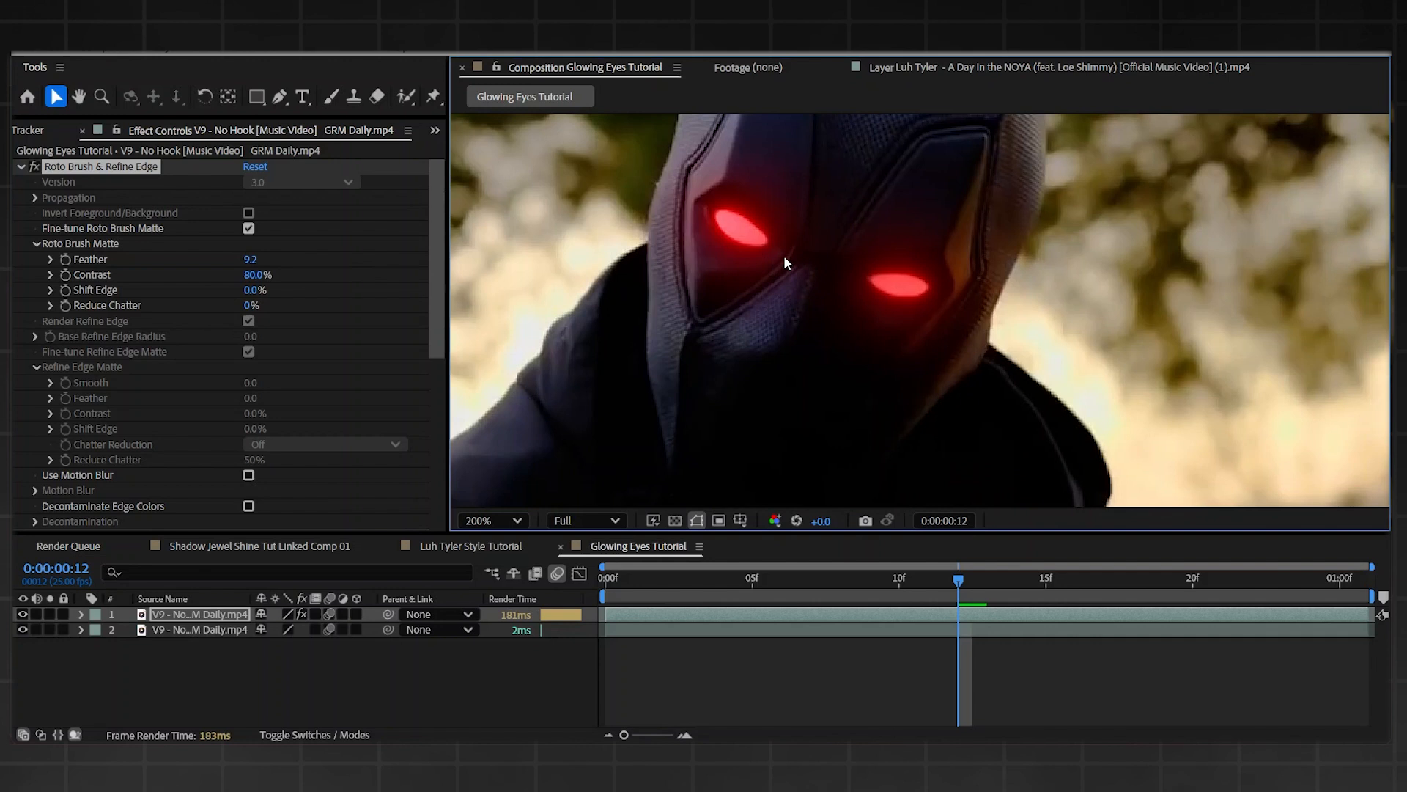
left_click(493, 521)
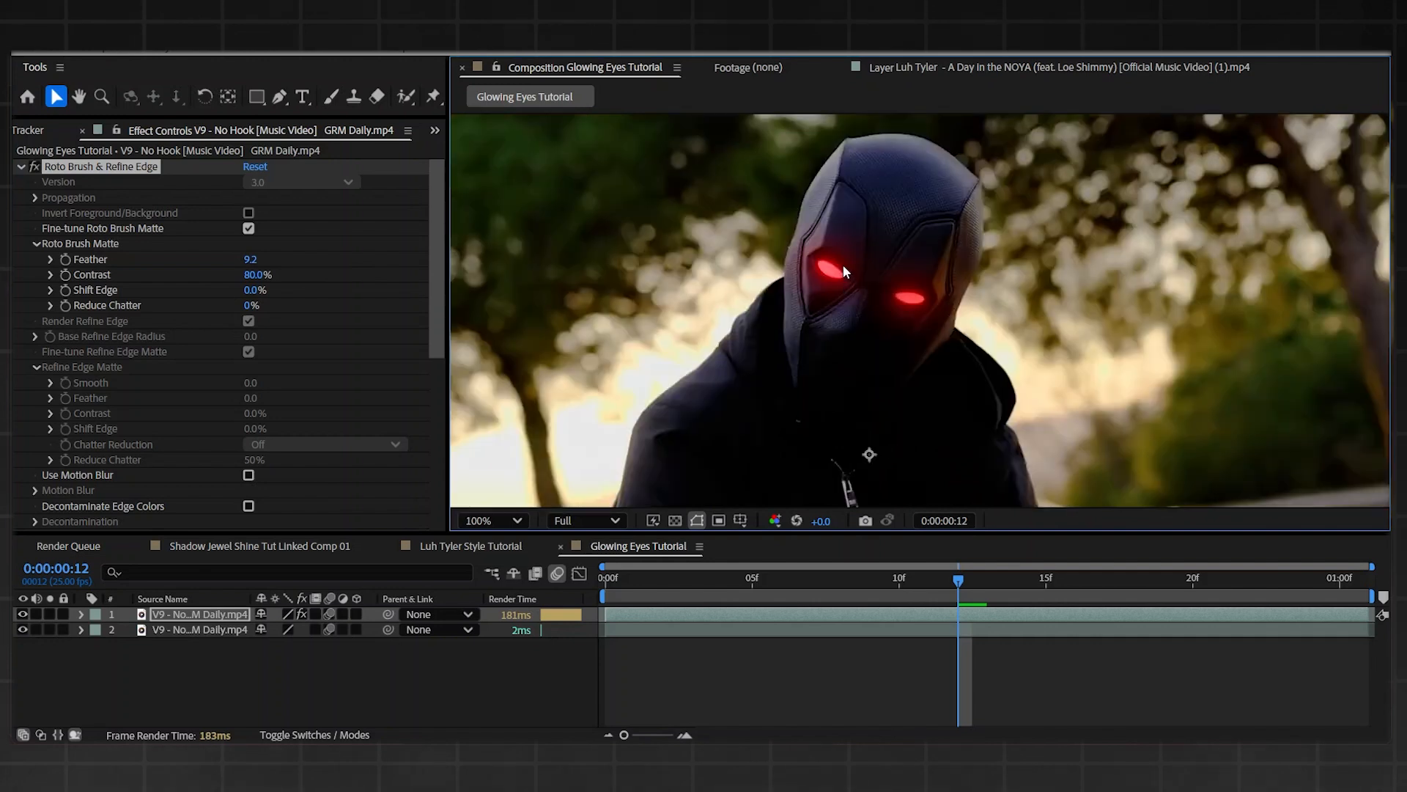
left_click(488, 521)
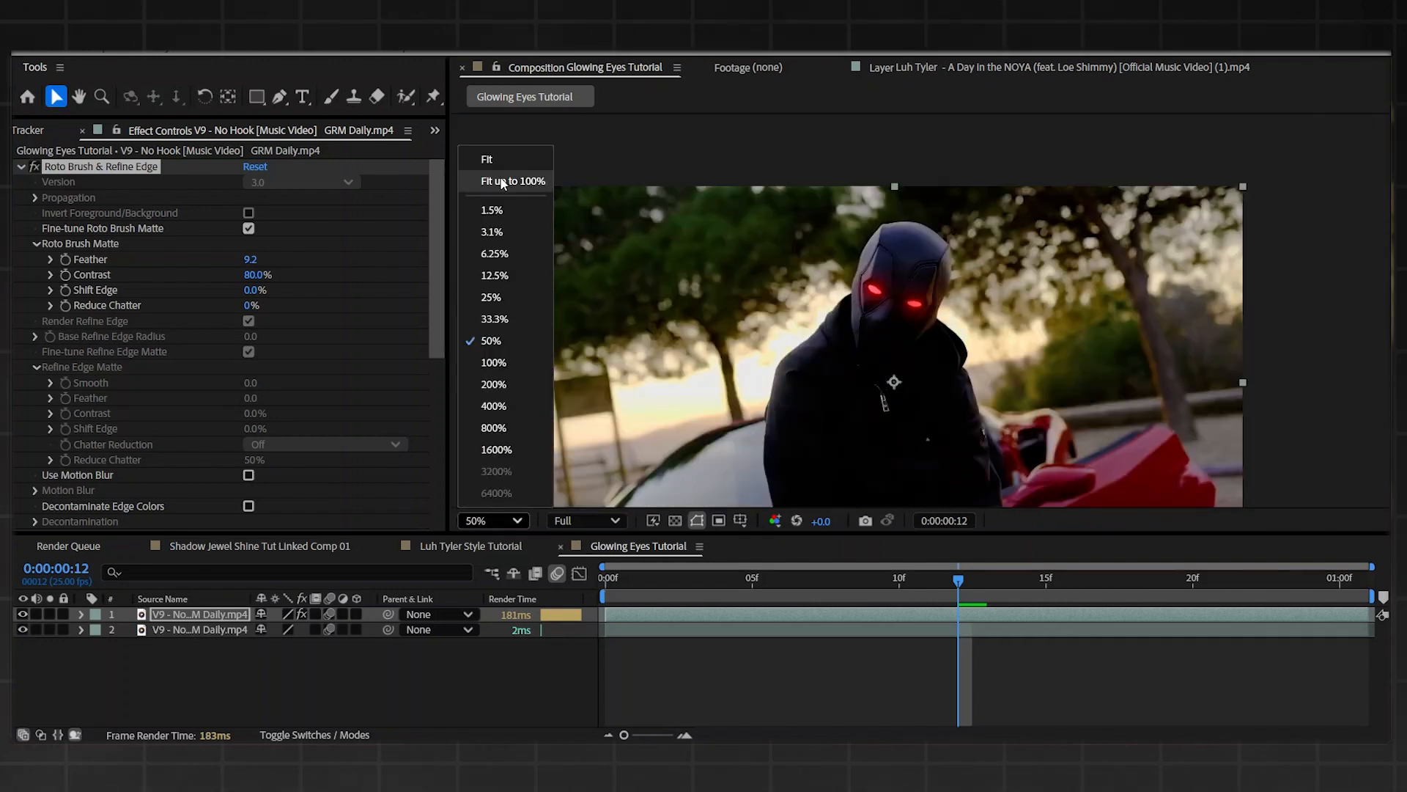
left_click(508, 182)
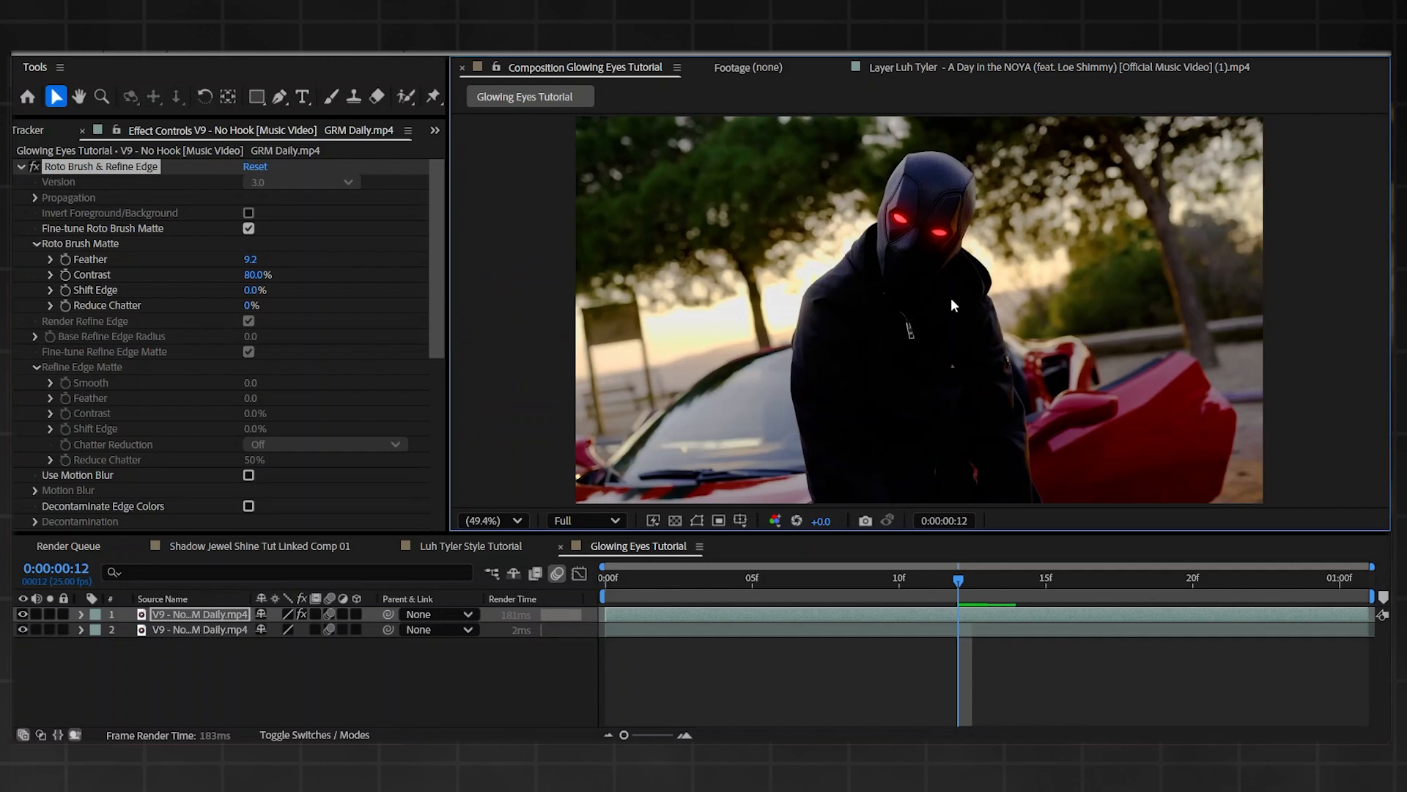